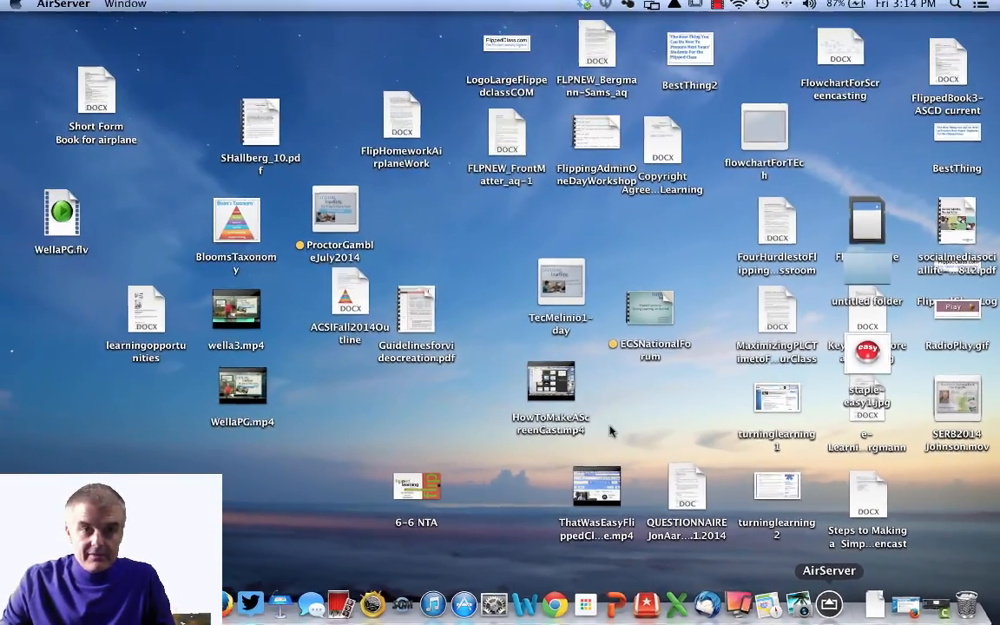
Step: Mirror the iPad home screen to AirServer on the Mac and begin recording it
left_click(69, 7)
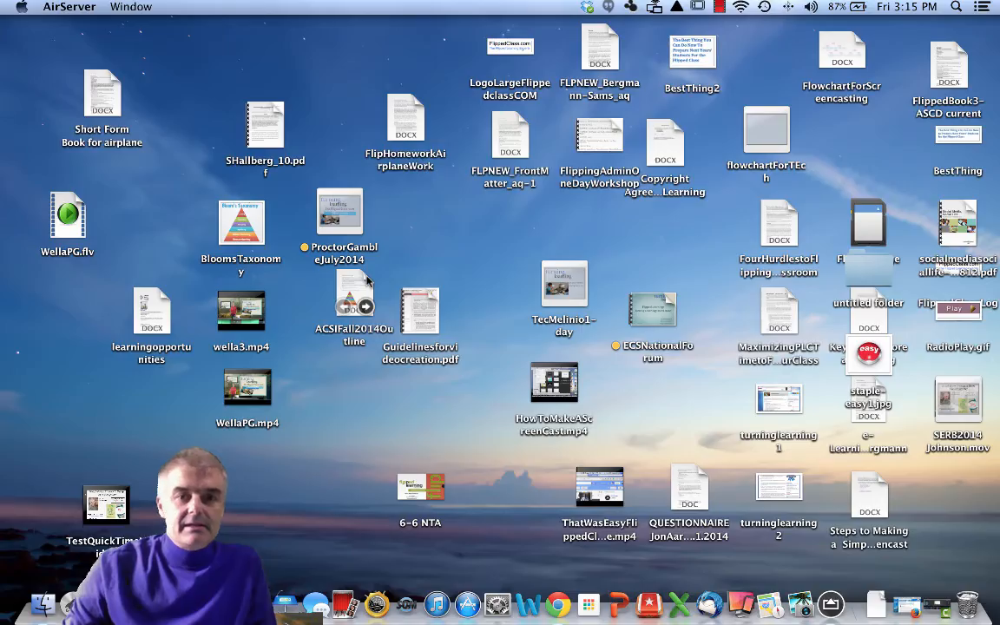
left_click(354, 295)
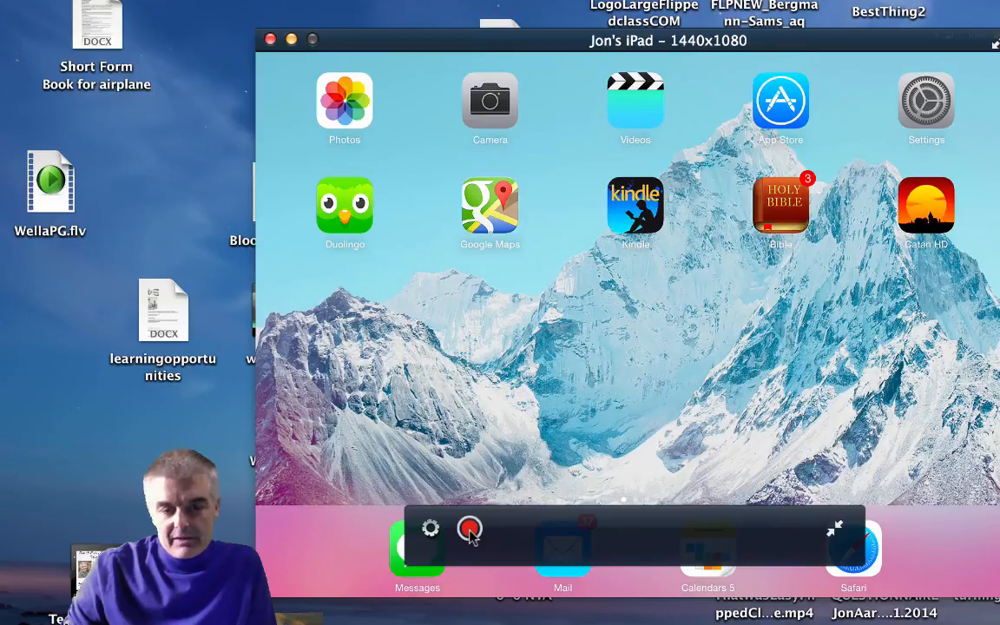
left_click(468, 527)
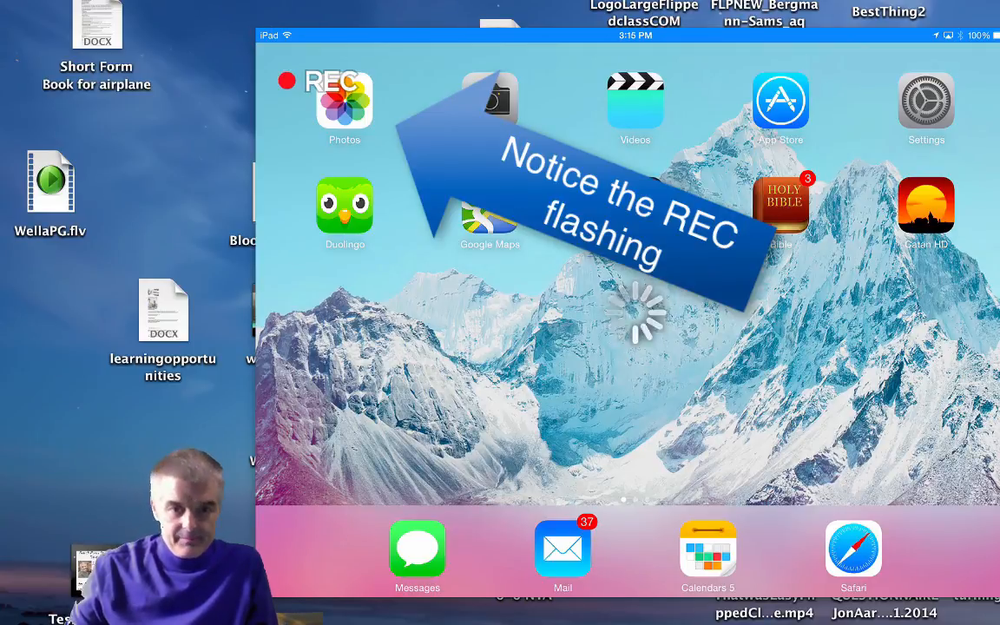
Step: Launch Notability via search for 'not', start a new note and choose blue ink
type("not")
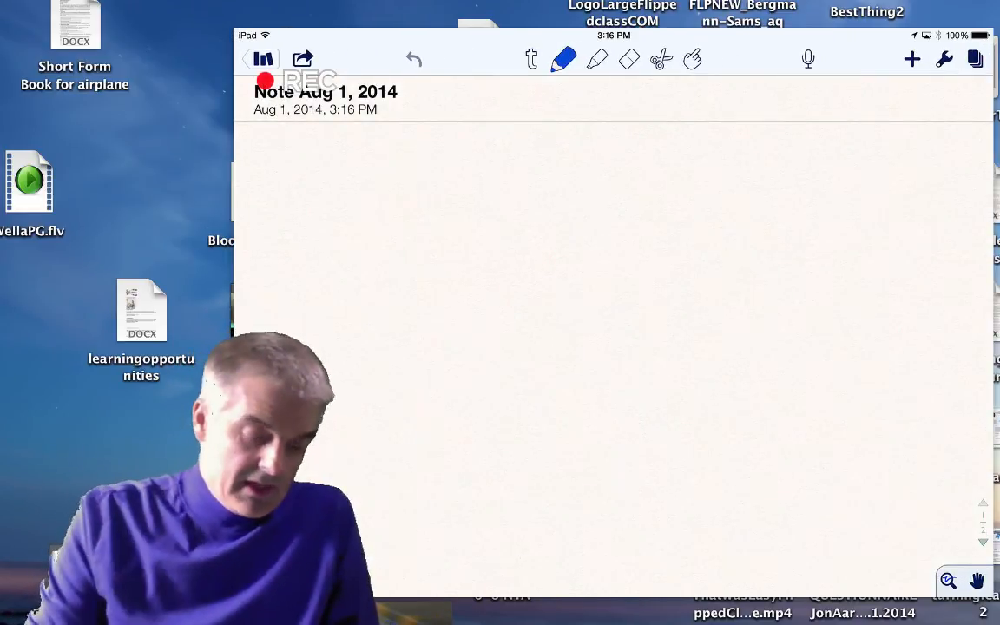
left_click(564, 59)
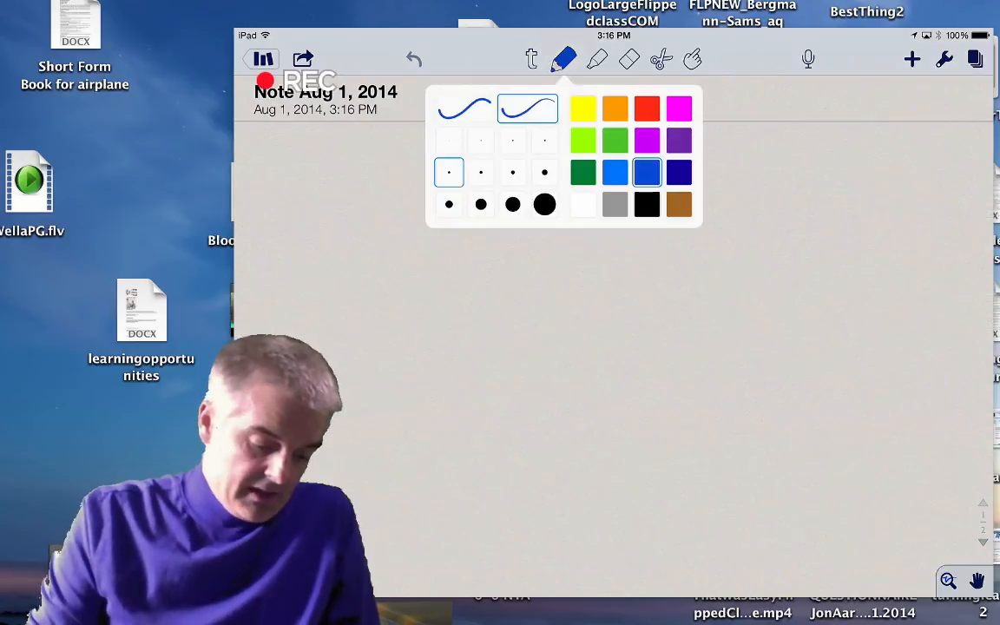
left_click(564, 59)
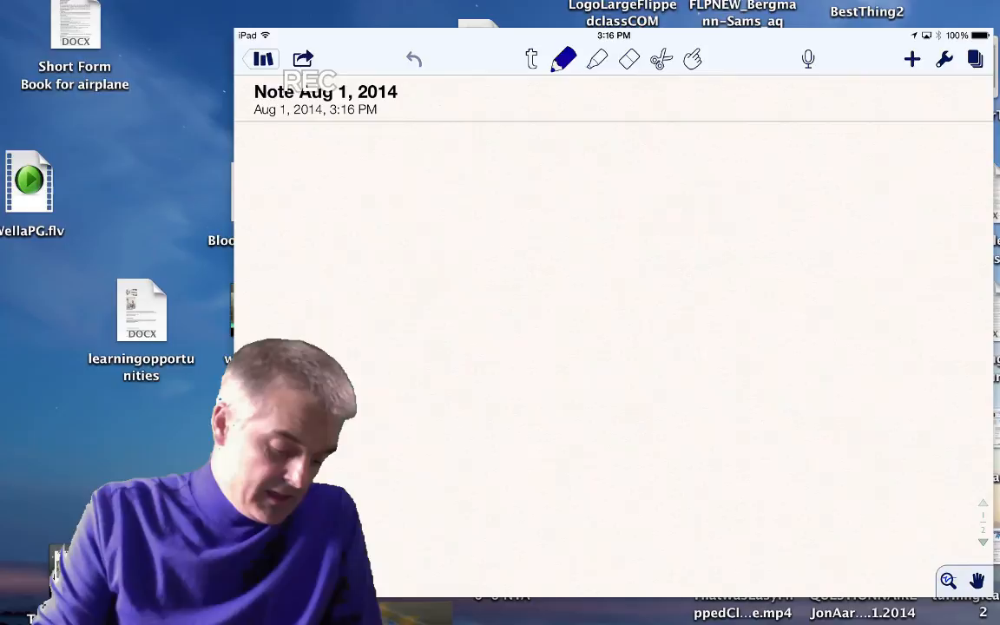
Step: Handwrite 2x-8=16, add 8 to both sides and arrive at 2x = 24
left_click_drag(282, 200, 472, 194)
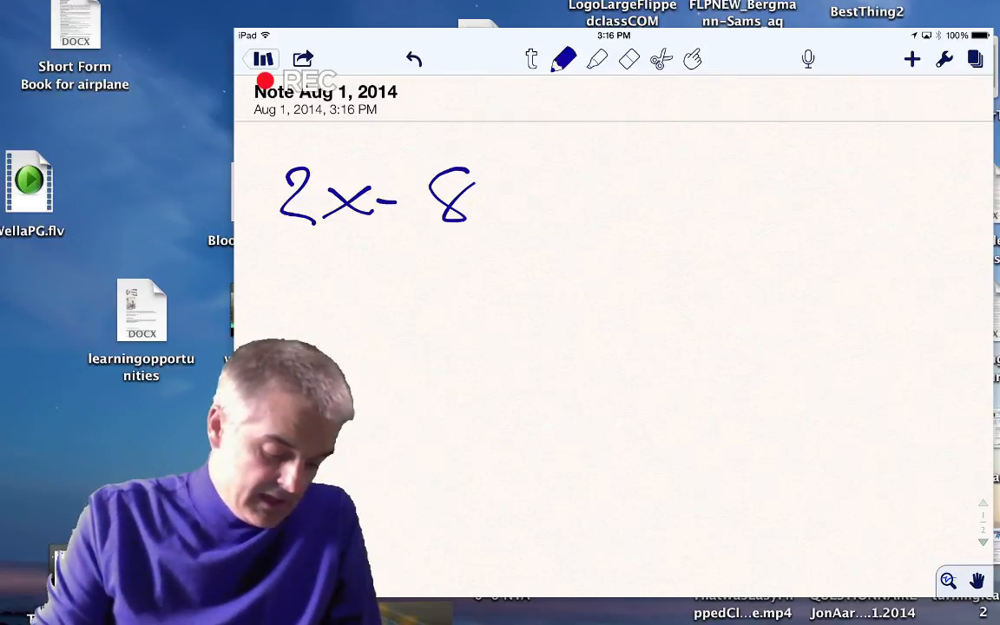
left_click_drag(494, 191, 599, 191)
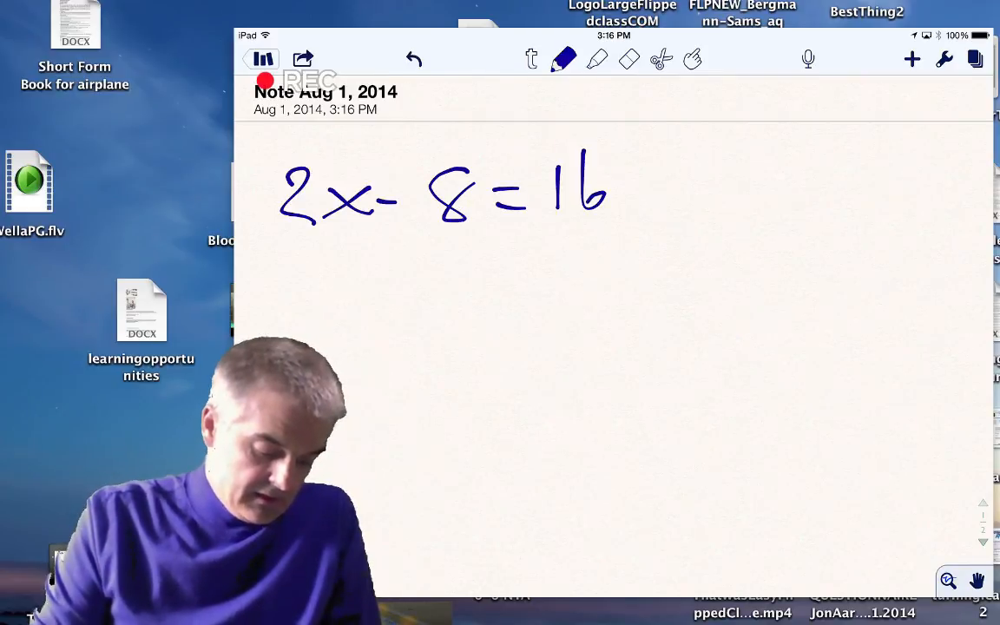
left_click_drag(391, 286, 633, 269)
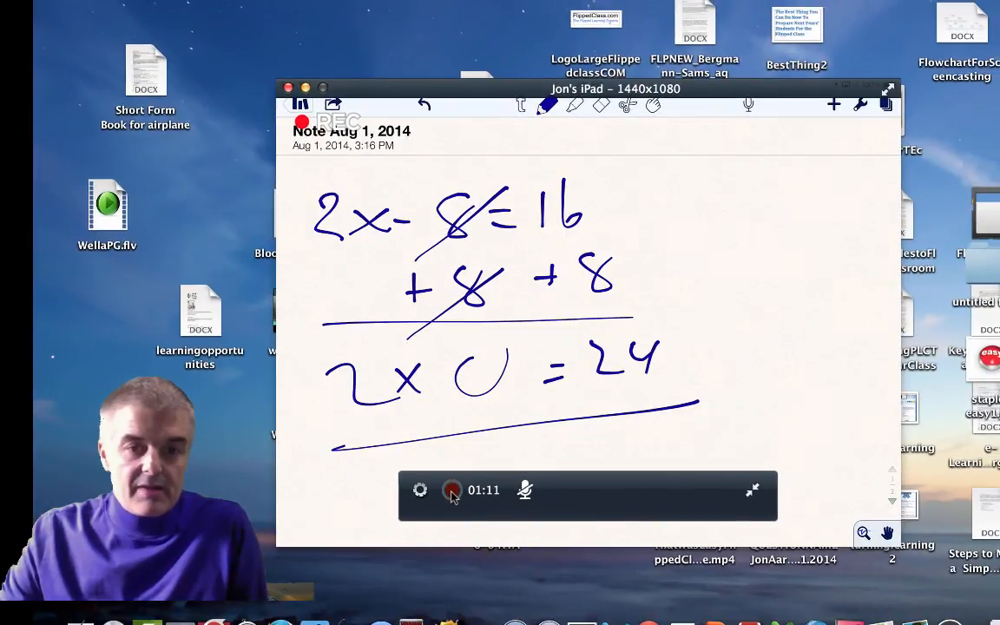
Step: Stop recording and save the video as equation.mov on the Desktop
left_click(451, 490)
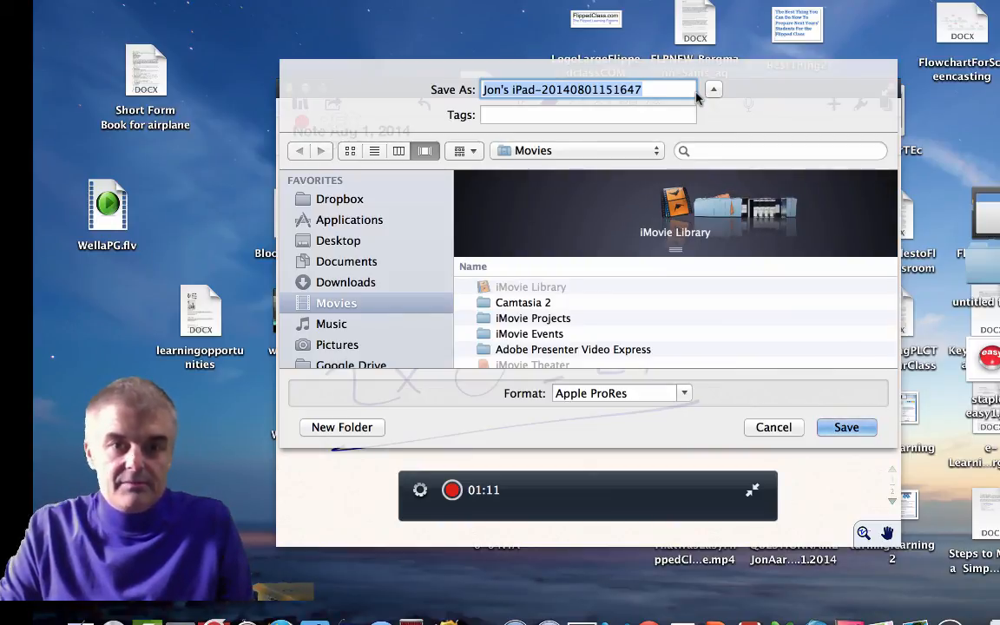
type("equation")
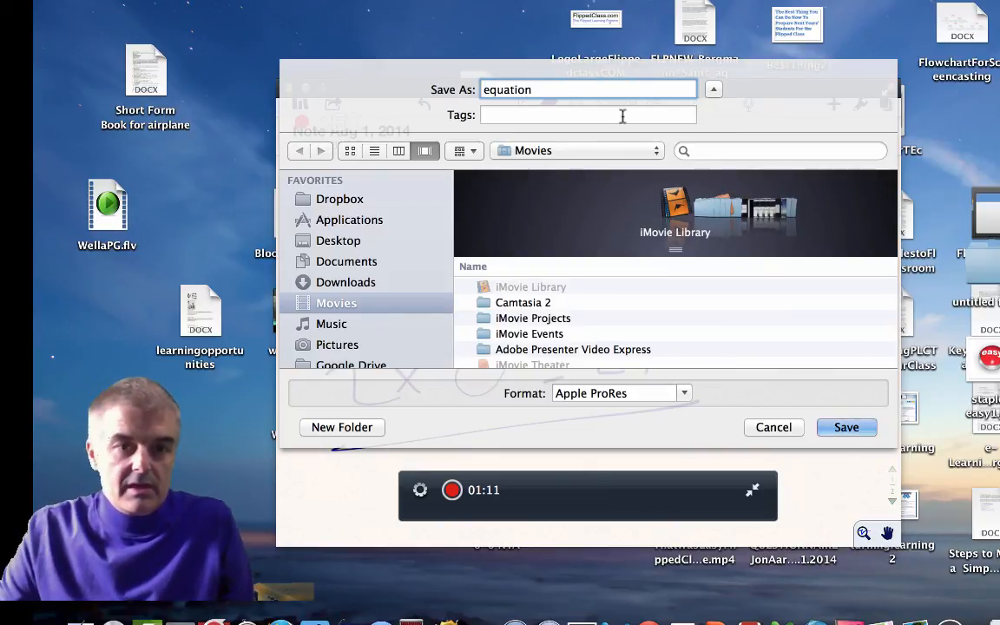
left_click(340, 240)
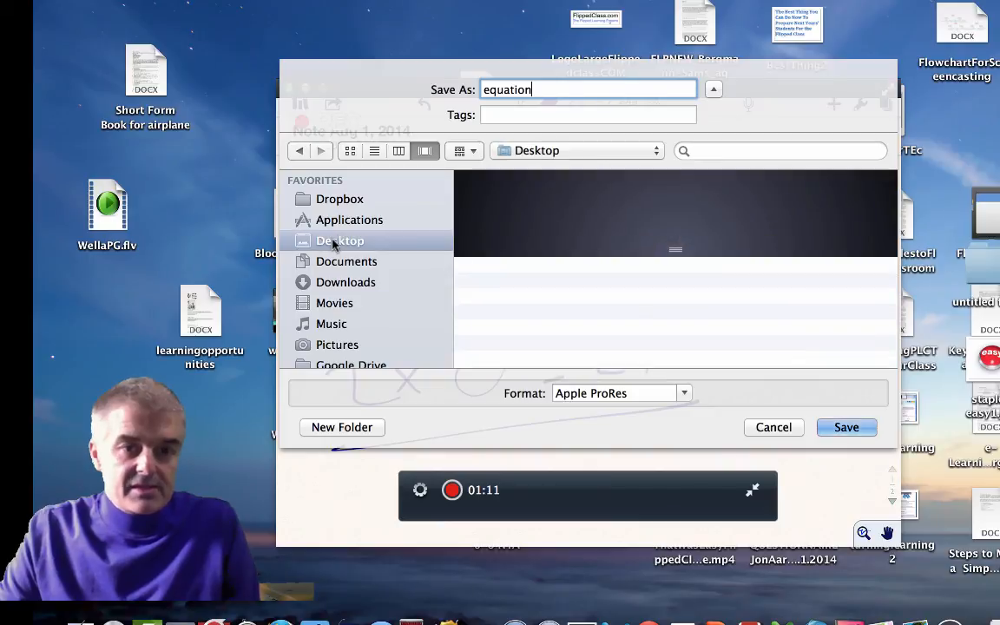
left_click(845, 427)
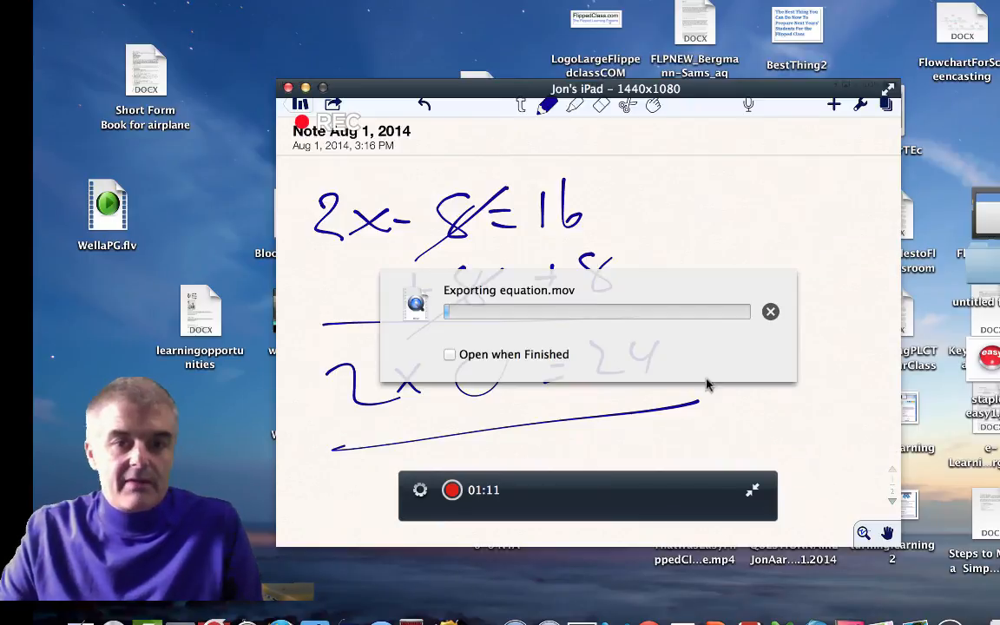